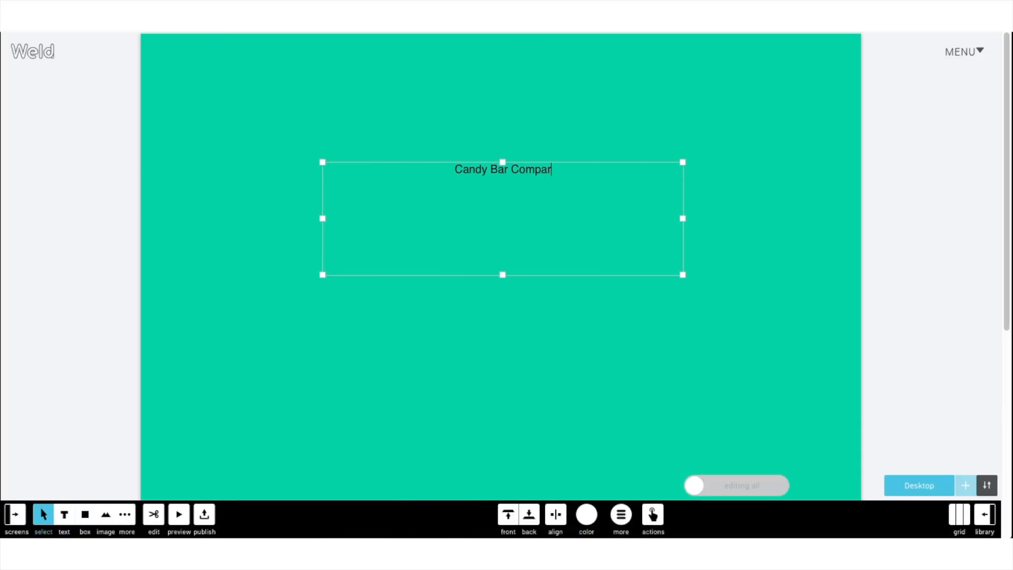
Make the 'Candy Bar Comparison' title text white and bold.
left_click(434, 516)
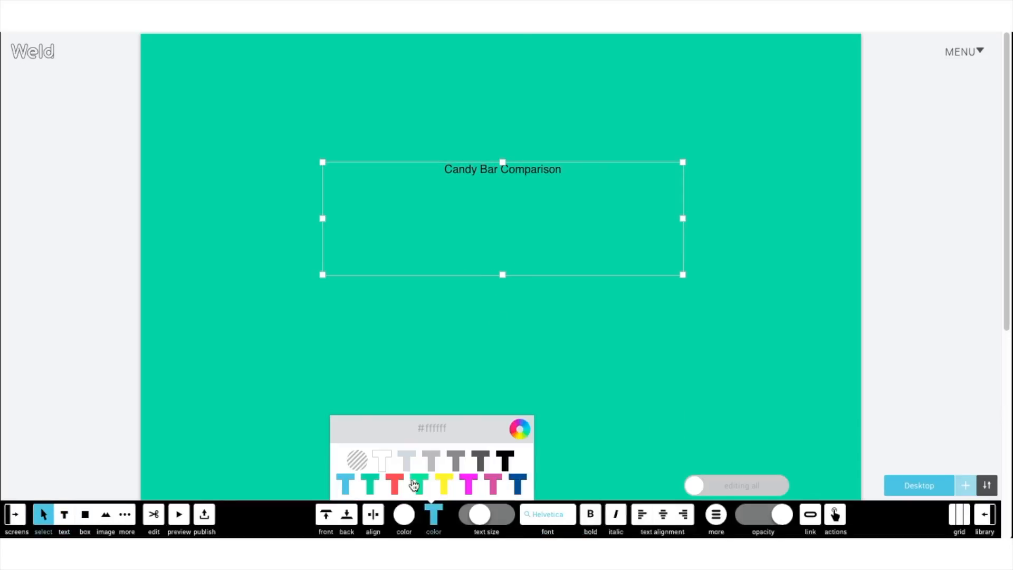
left_click(490, 514)
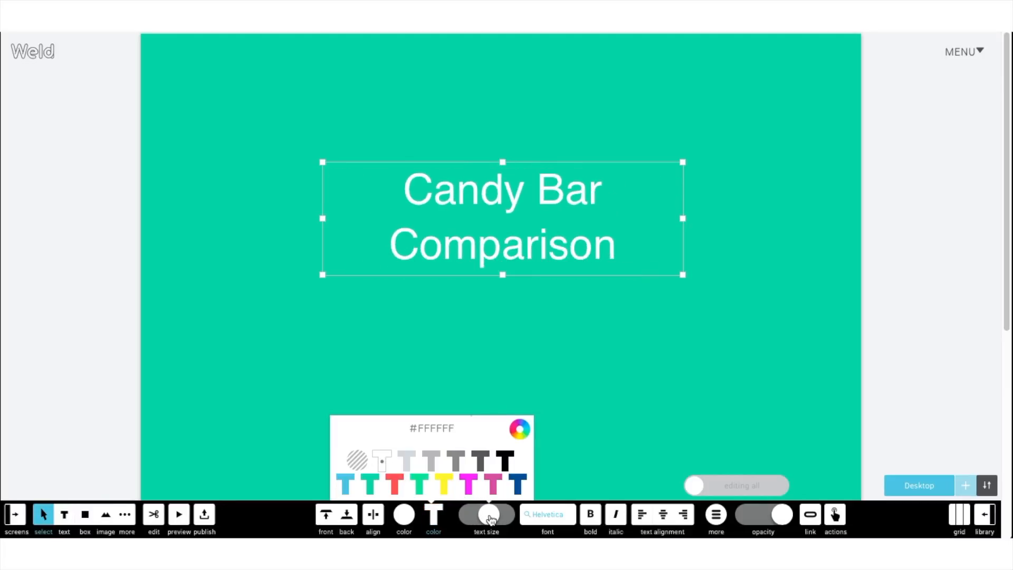
left_click(590, 514)
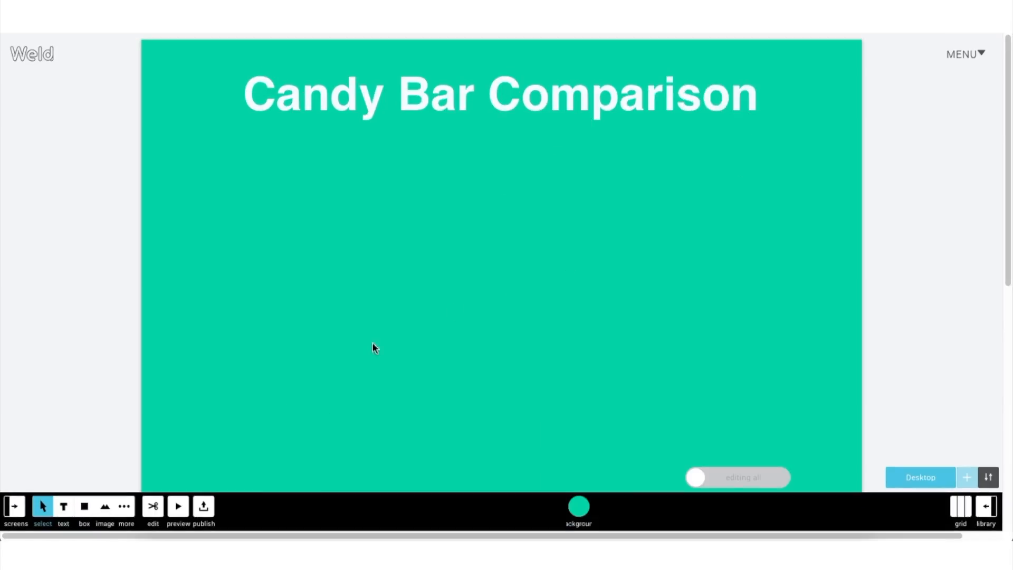
Add the Snickers and KitKat images, shrink them and place them side by side.
left_click(104, 507)
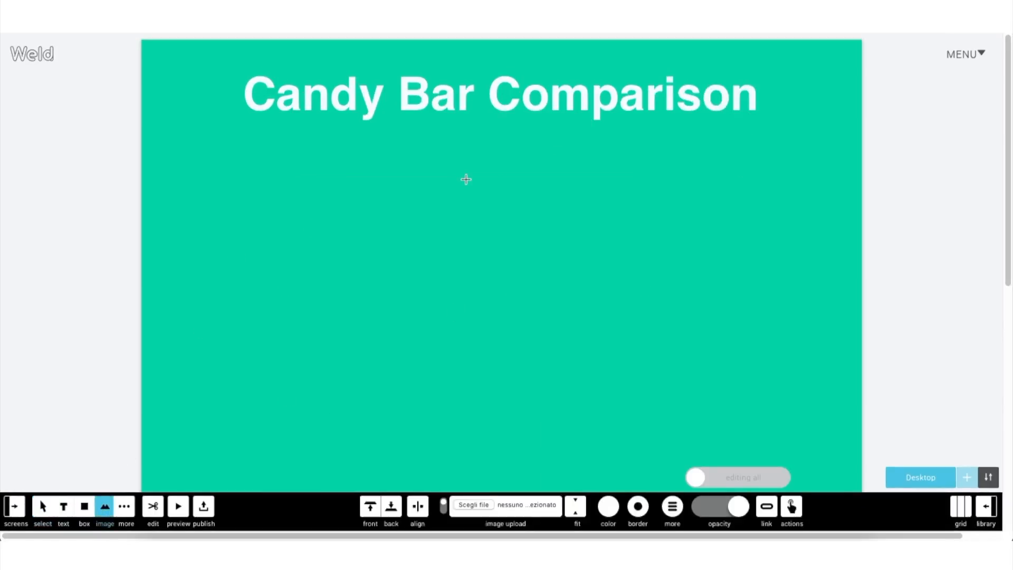
left_click(473, 504)
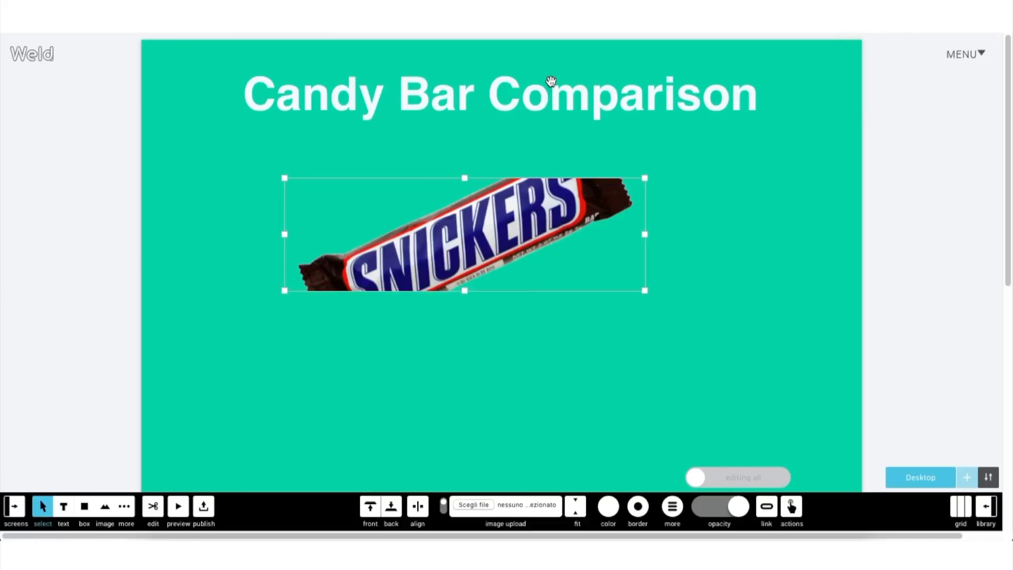
left_click_drag(643, 290, 432, 279)
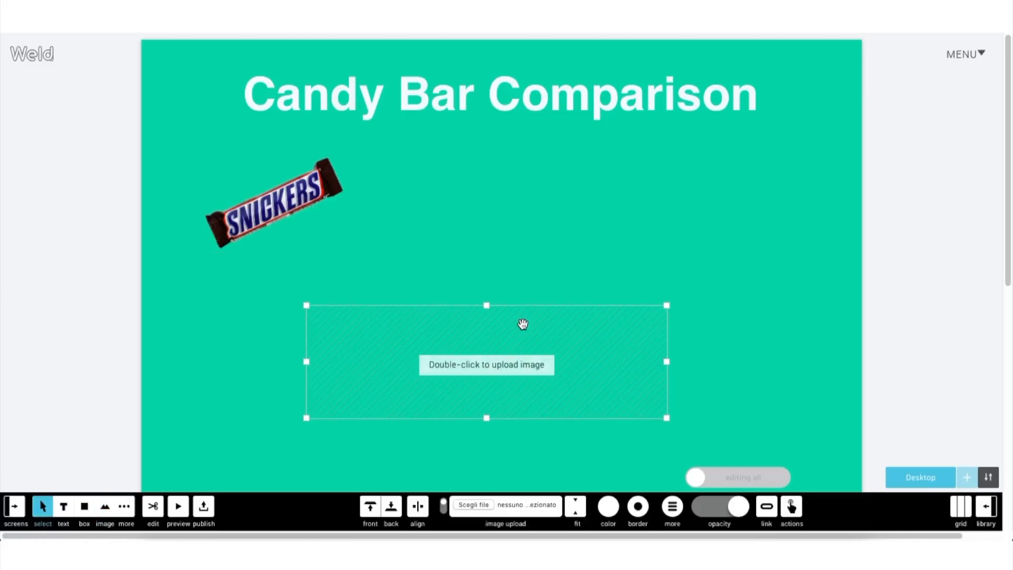
double_click(487, 365)
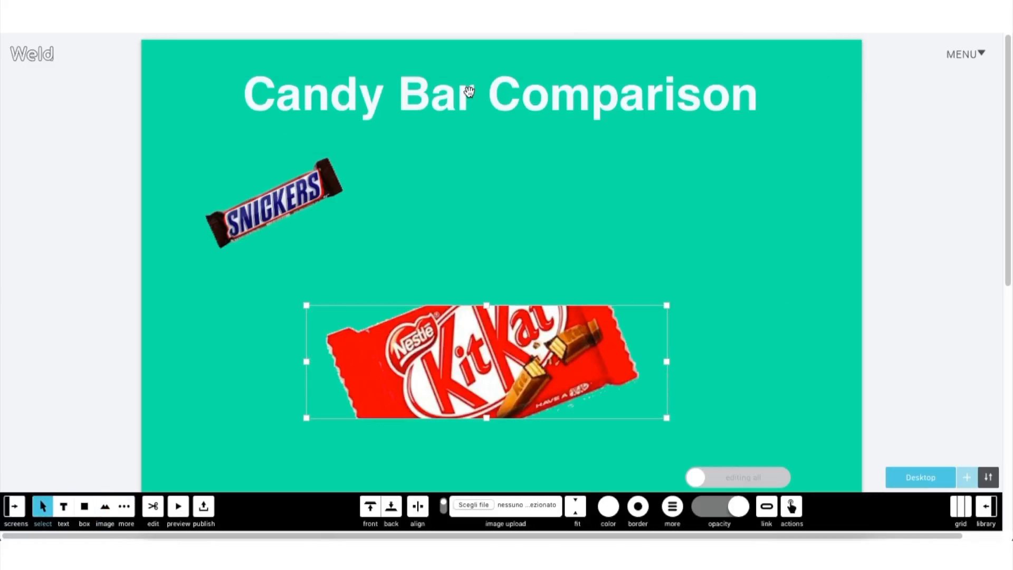
left_click_drag(668, 418, 428, 382)
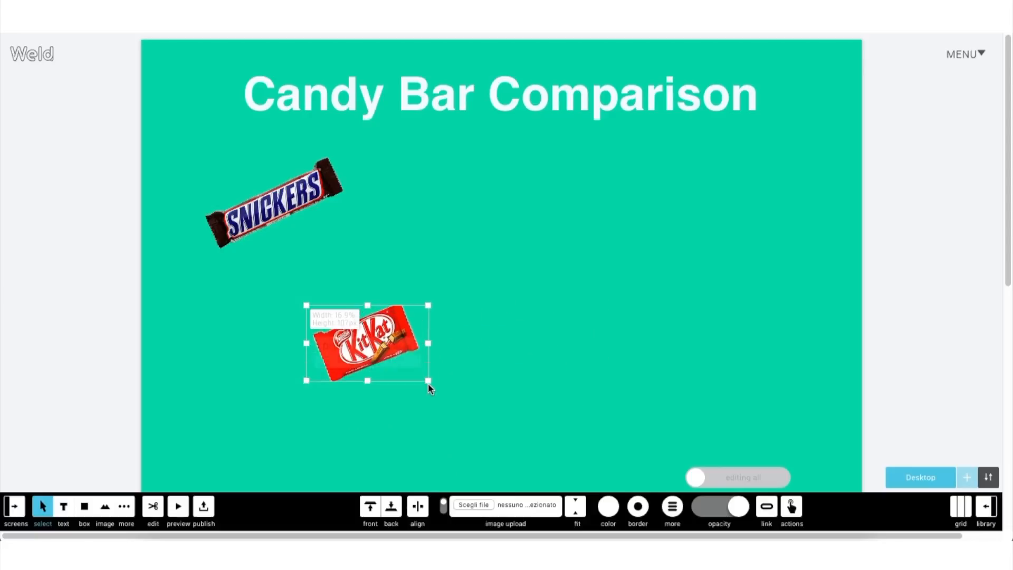
left_click_drag(367, 343, 529, 204)
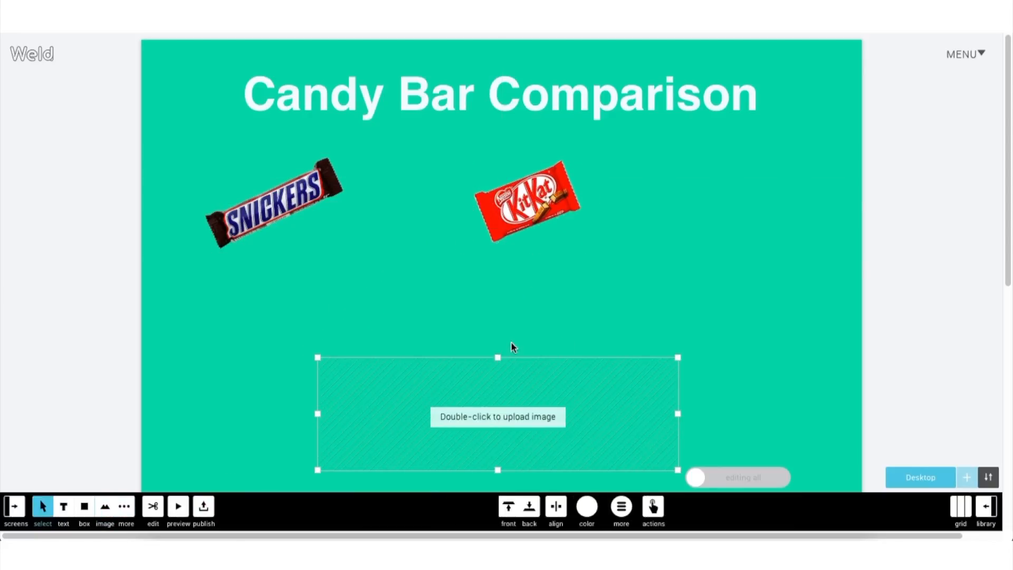
Upload the Hershey's image, shrink it and move it to the top right.
double_click(498, 417)
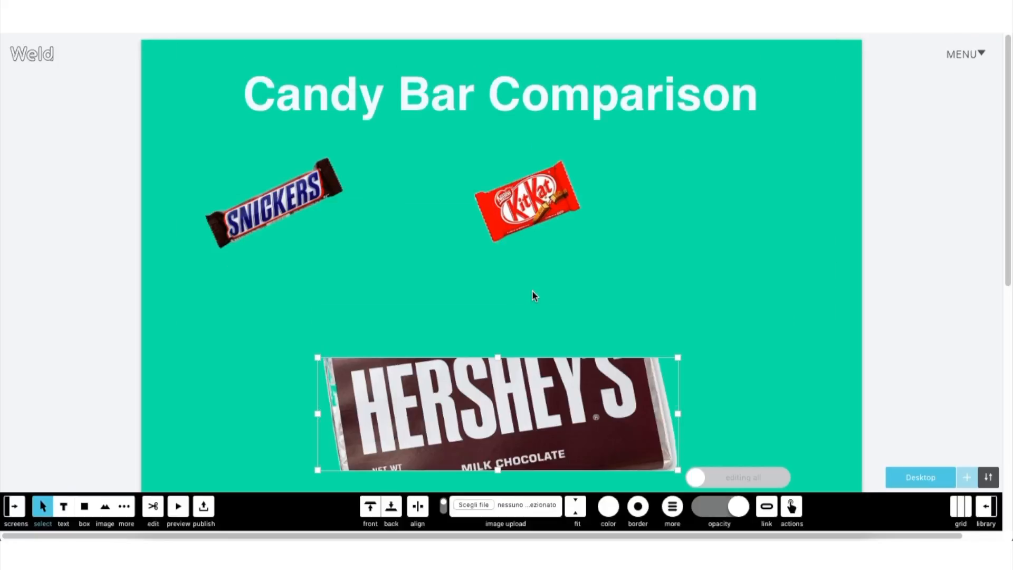
left_click_drag(679, 470, 484, 476)
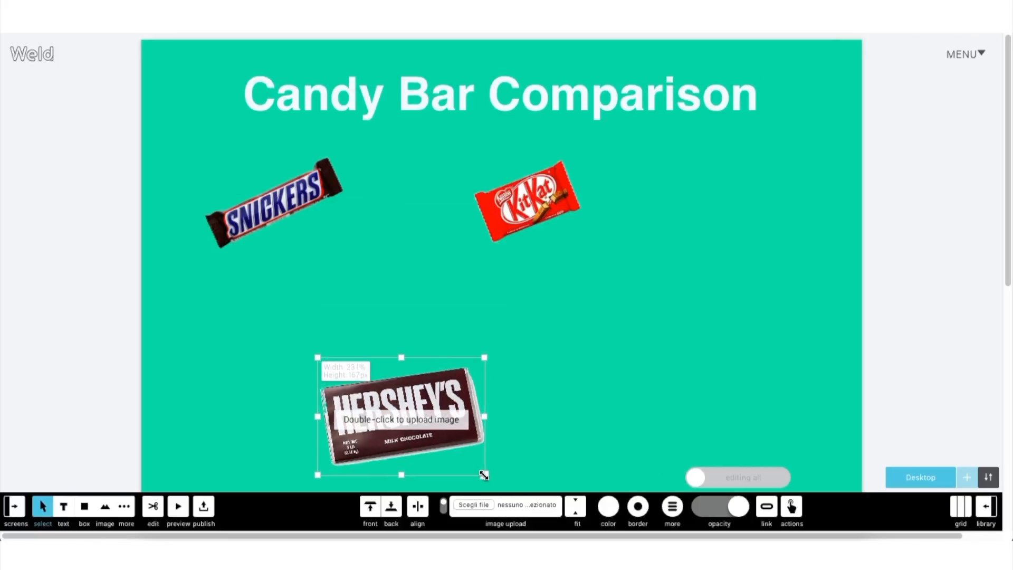
left_click_drag(401, 417, 733, 203)
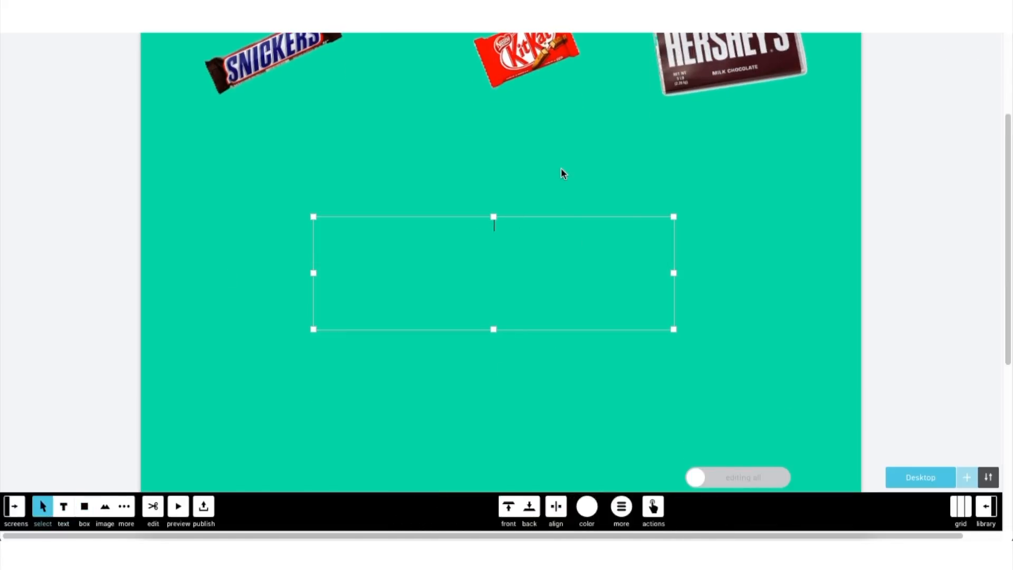
Type the Sugar, Fat and Calories labels, colour them white and move them left.
type("Sugar")
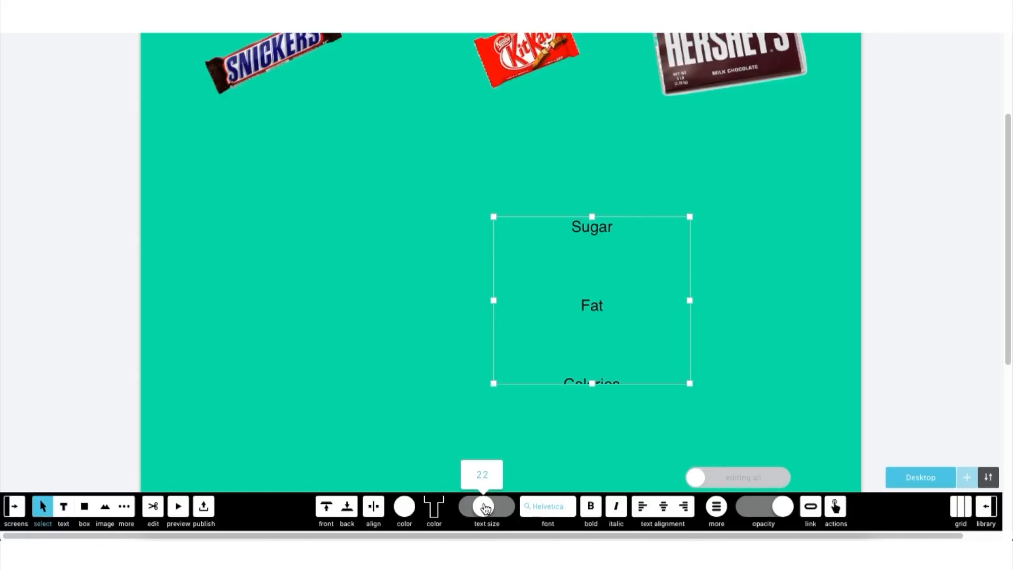
left_click(434, 506)
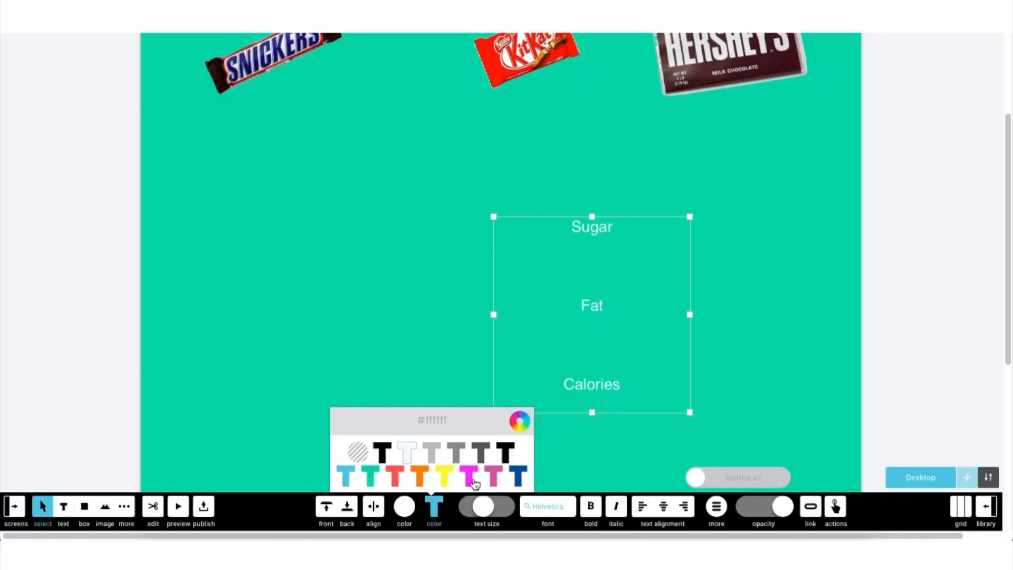
left_click_drag(591, 315, 248, 256)
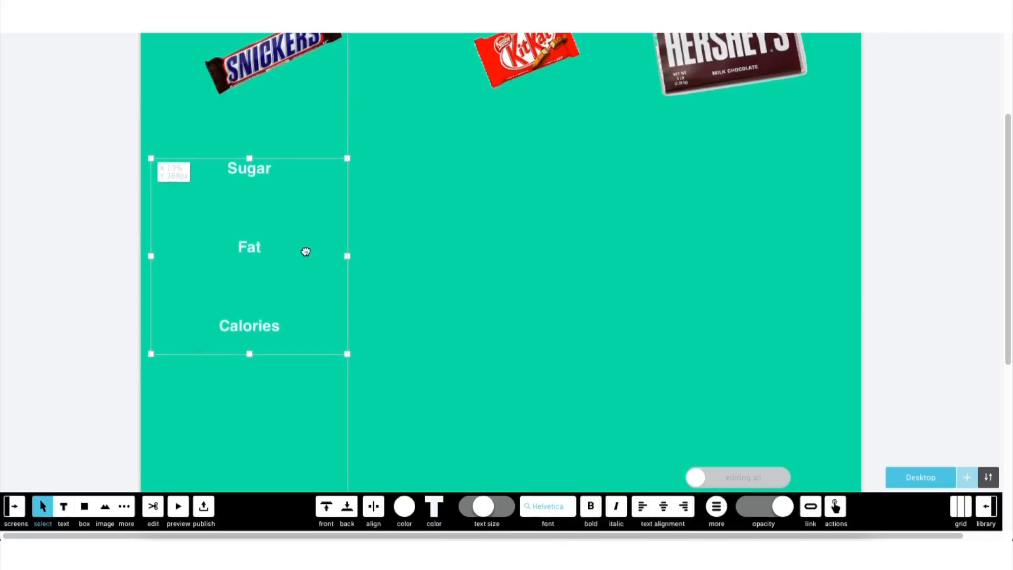
left_click(84, 506)
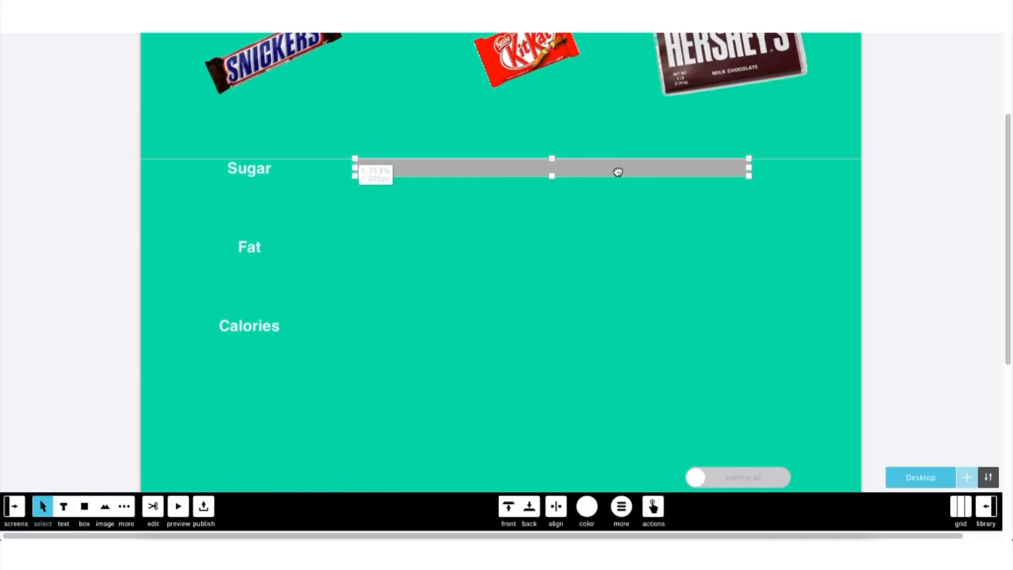
Reorder the candy images to Hershey's, KitKat, Snickers above the white Fat and Sugar bars.
left_click(586, 507)
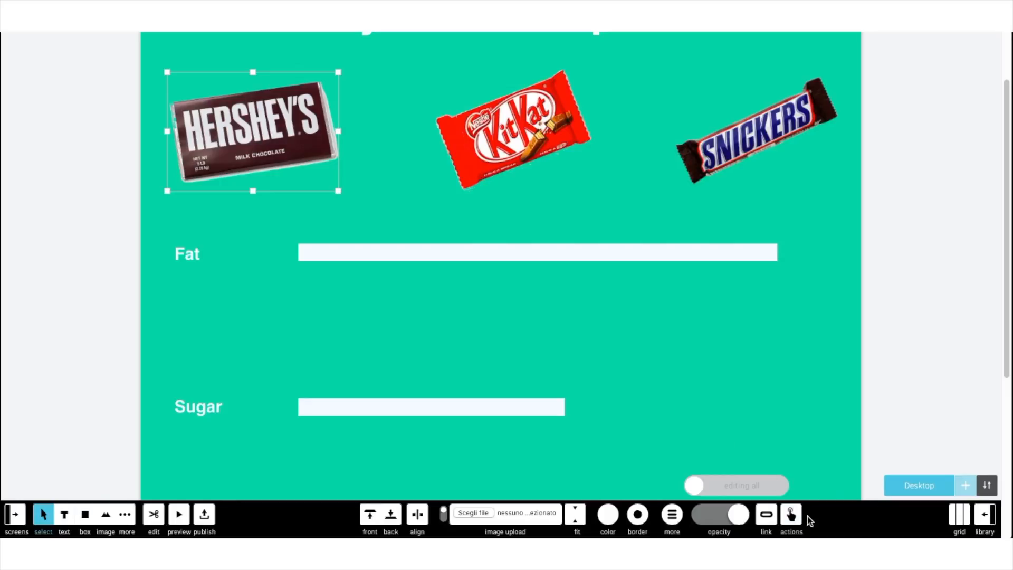
Give the Hershey's image a Click trigger followed by a Reset animation action.
left_click(791, 515)
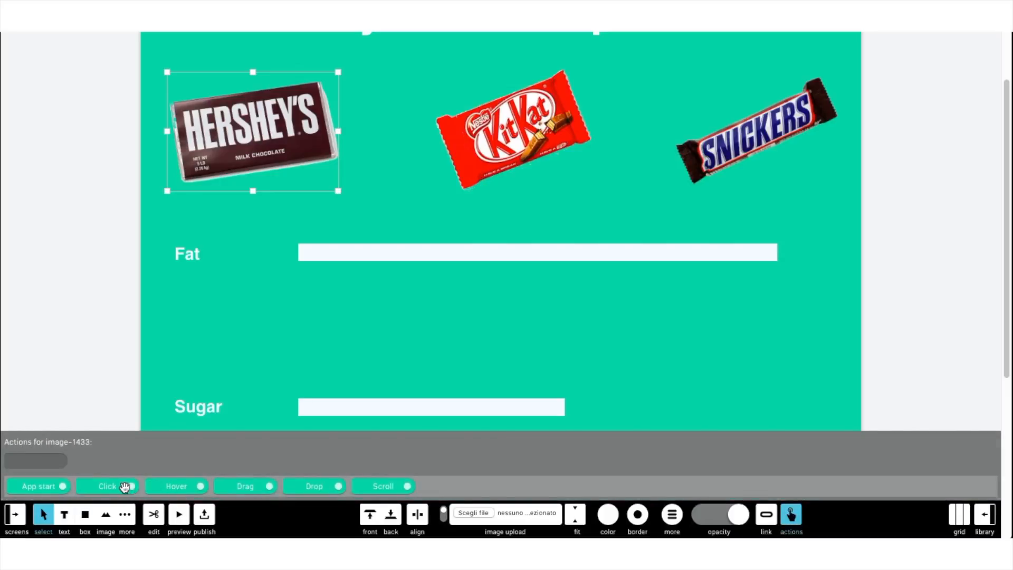
left_click(108, 486)
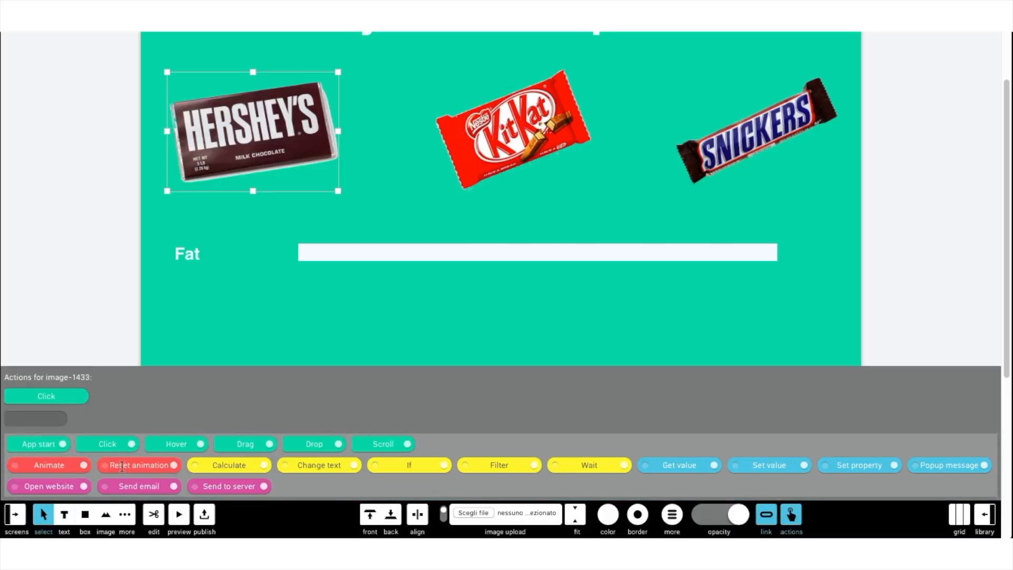
left_click(135, 464)
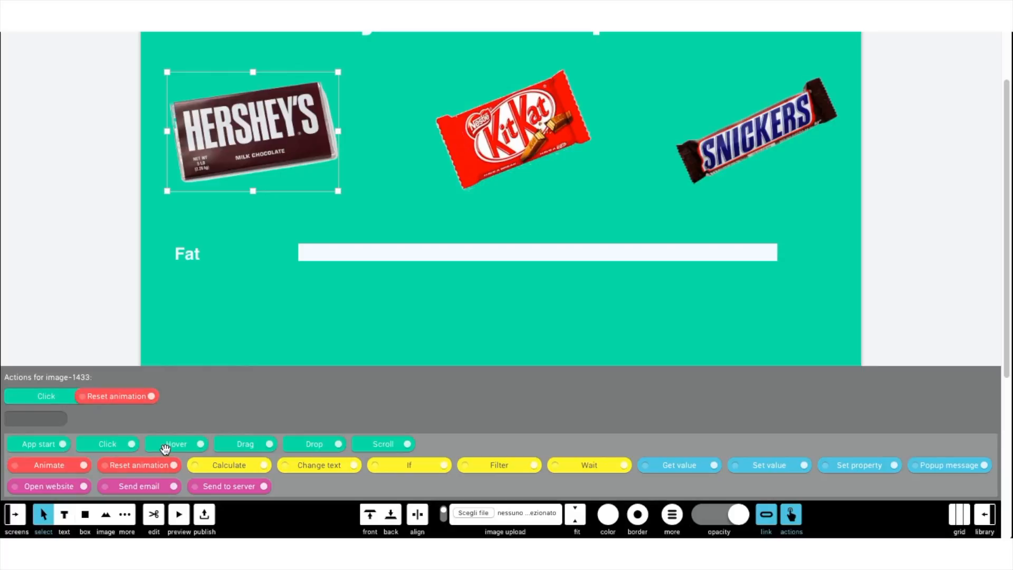
left_click(176, 444)
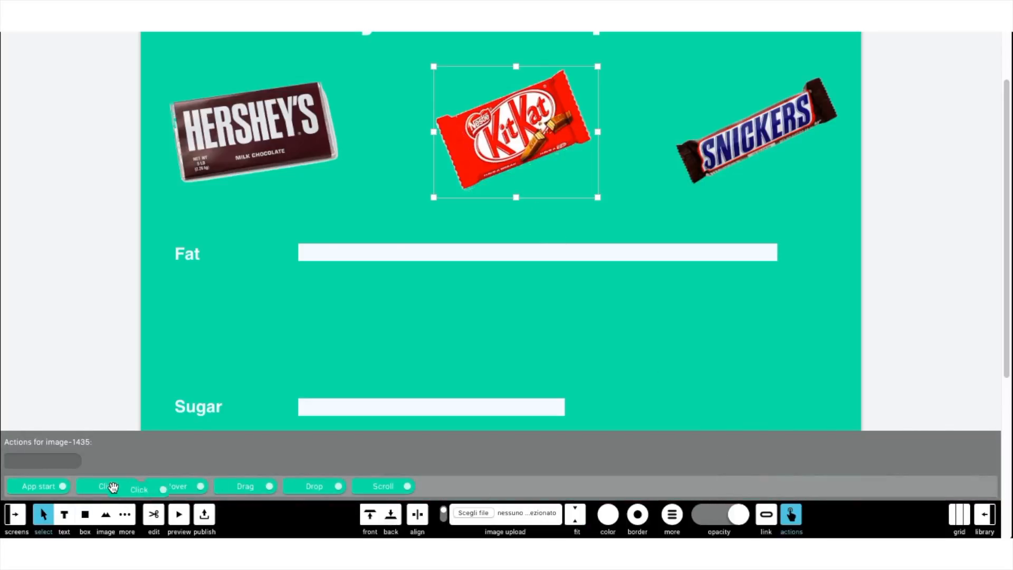
Add Click and Animate to the KitKat image, lengthening the Sugar and Calories bars.
left_click(111, 486)
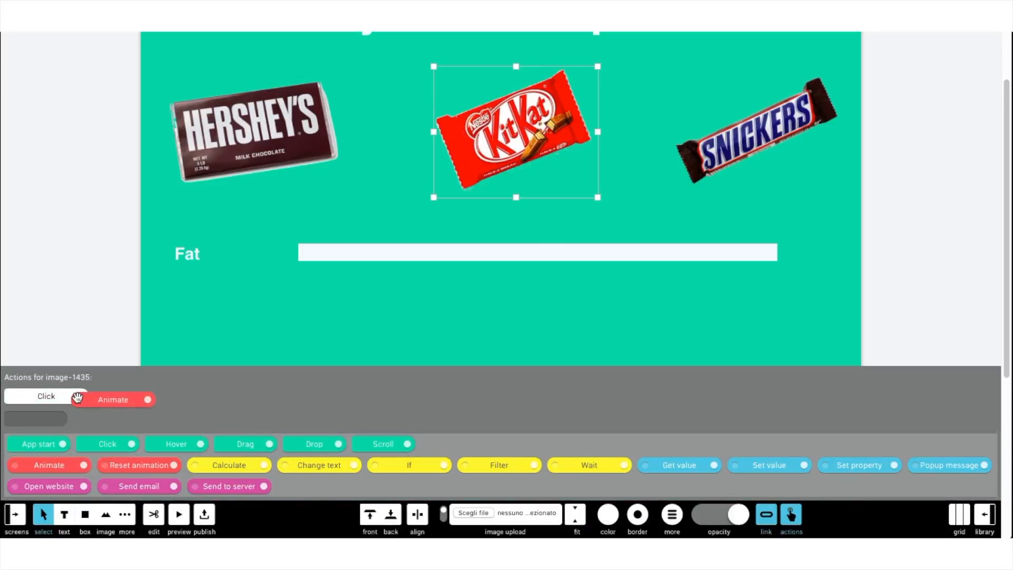
left_click(117, 396)
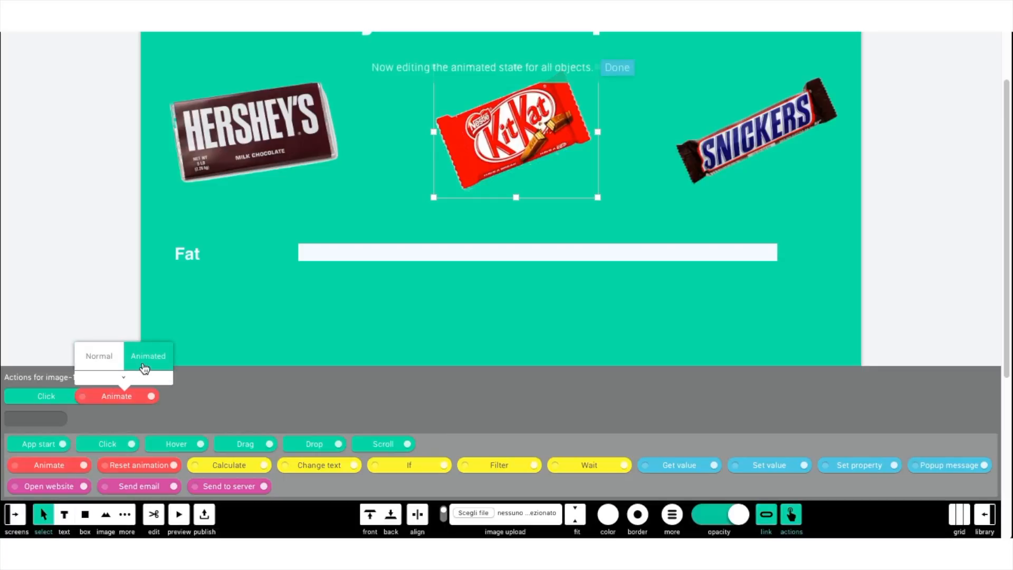
left_click(538, 253)
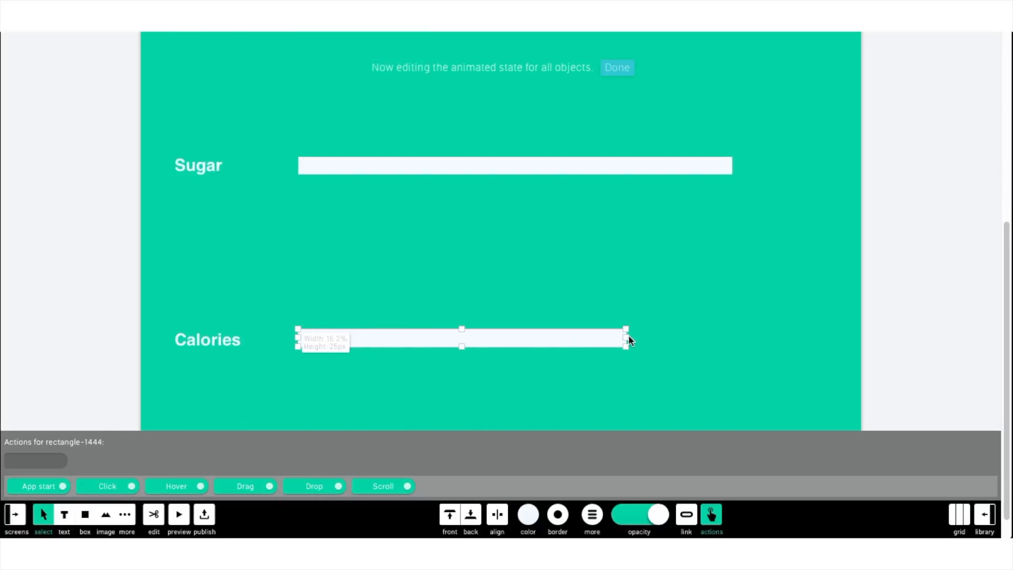
left_click(618, 67)
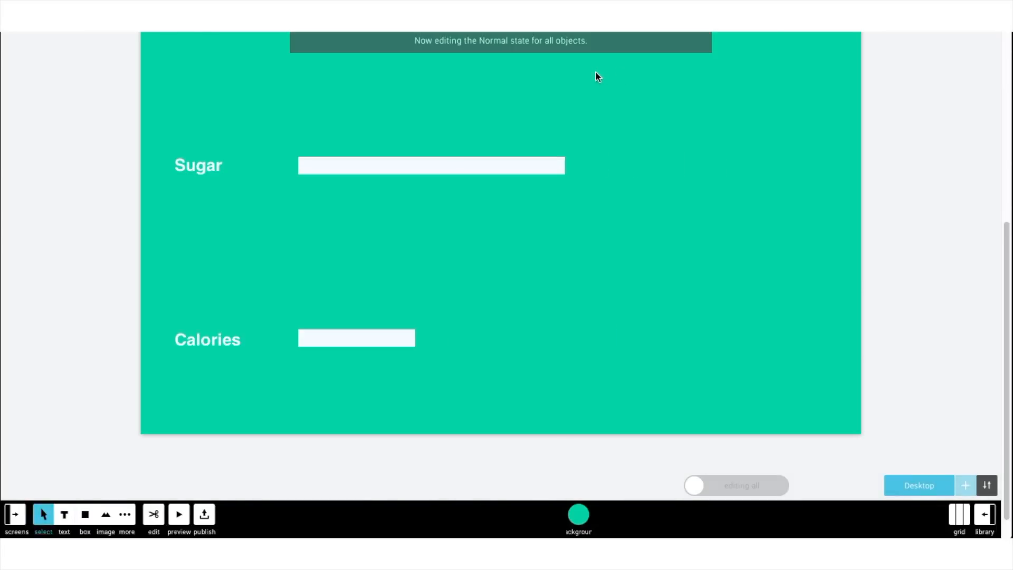
Enter 'Kitkat' as the KitKat animation's state name and add a hover trigger.
left_click(791, 514)
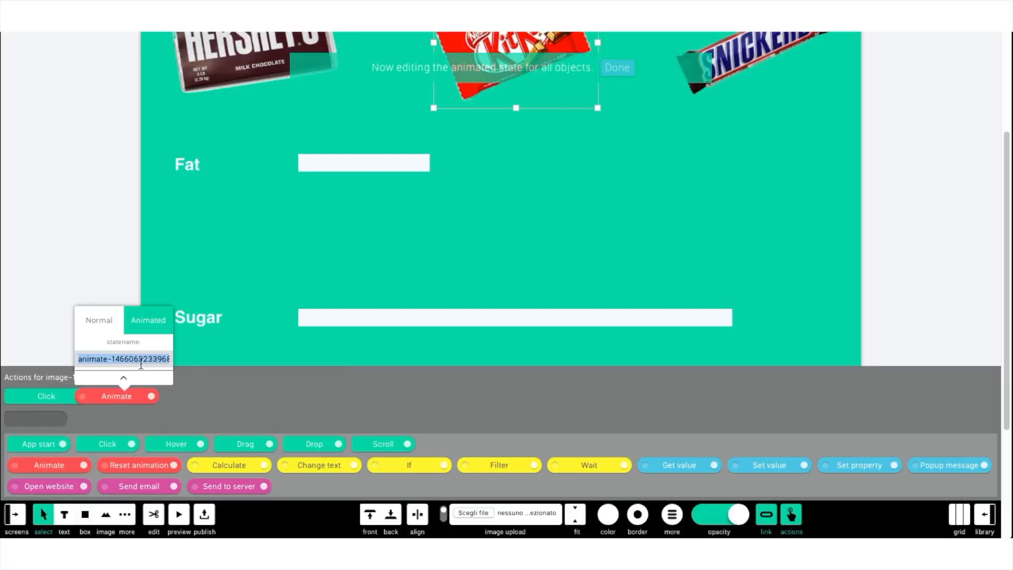
type("Kitkat")
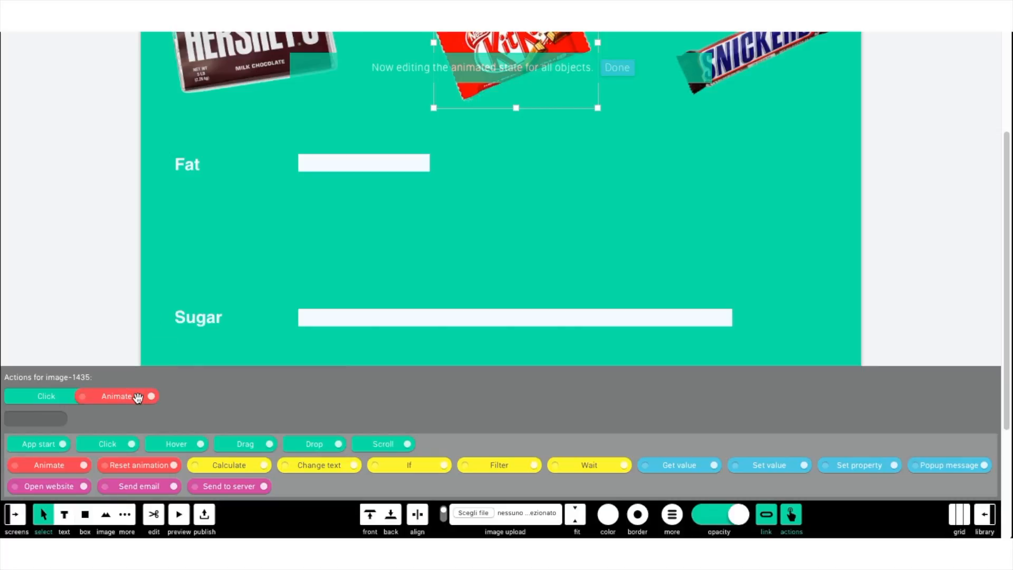
left_click(176, 443)
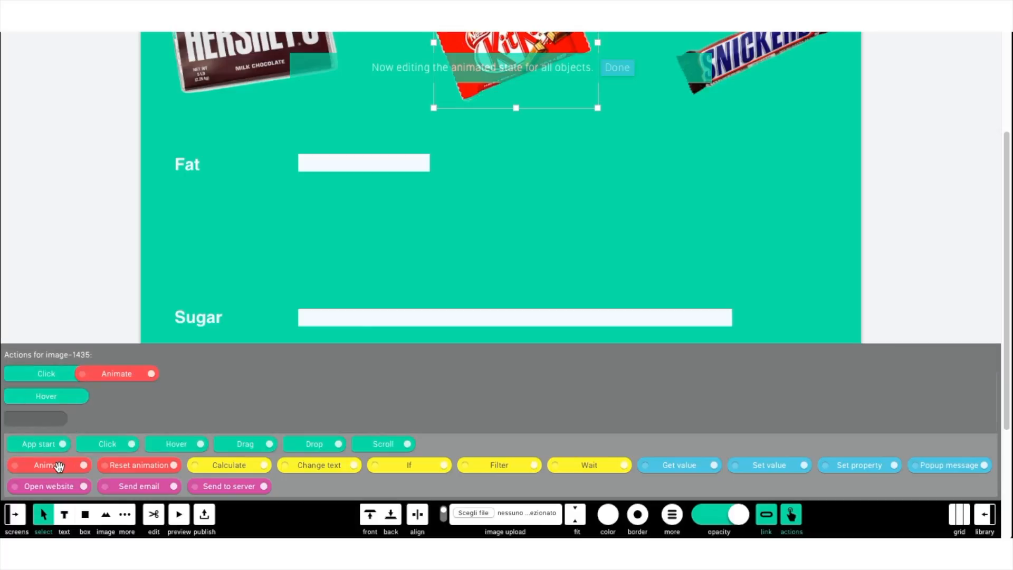
left_click(117, 374)
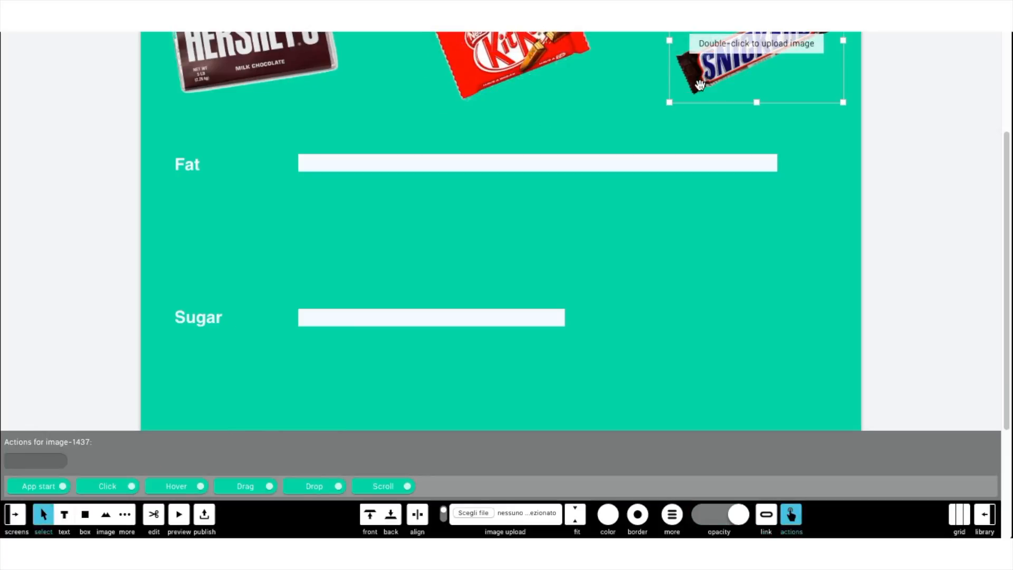
Add a Click trigger and Animate action to the Snickers image, then open its Animated state.
left_click(107, 486)
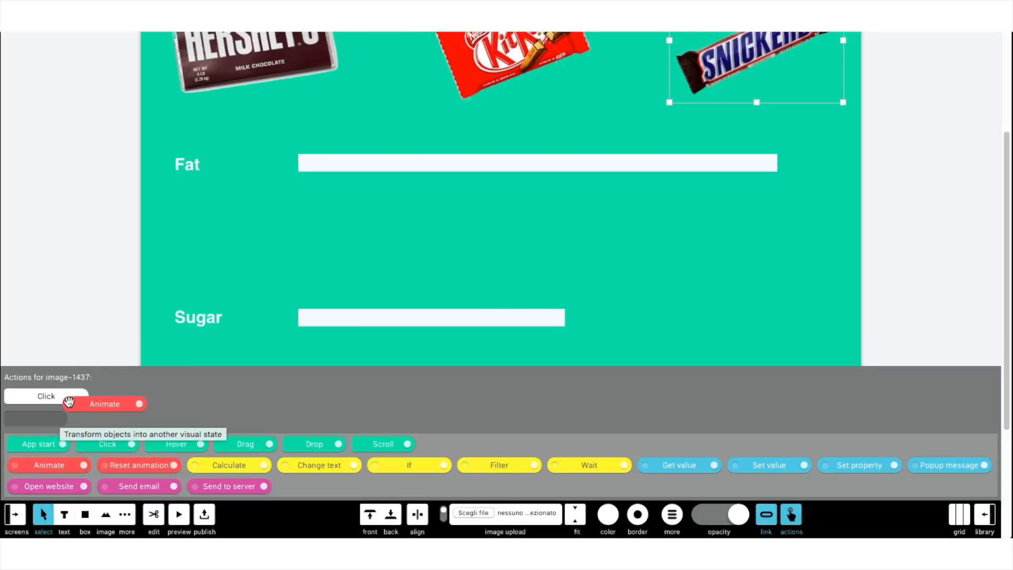
left_click(105, 404)
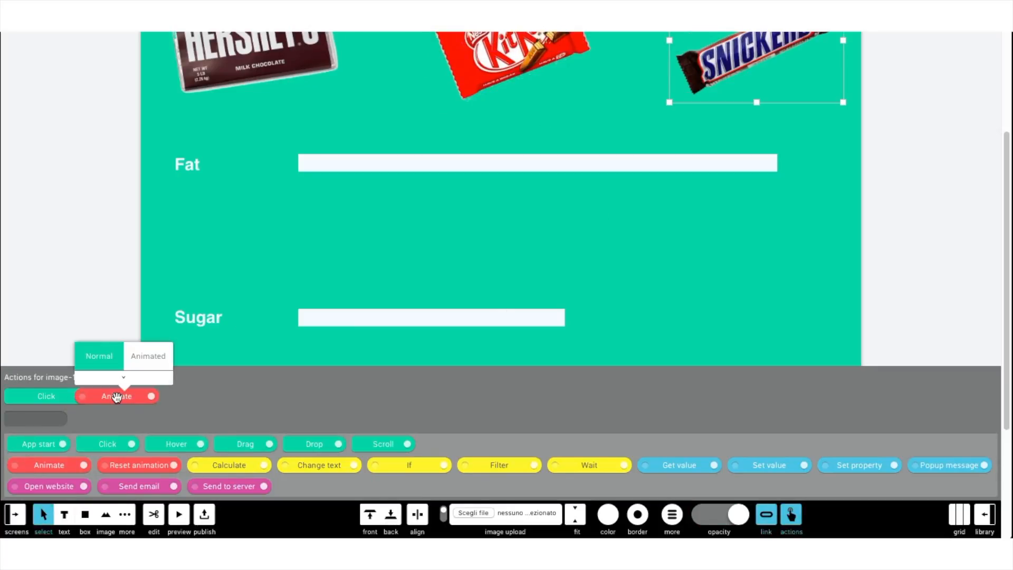
left_click(148, 356)
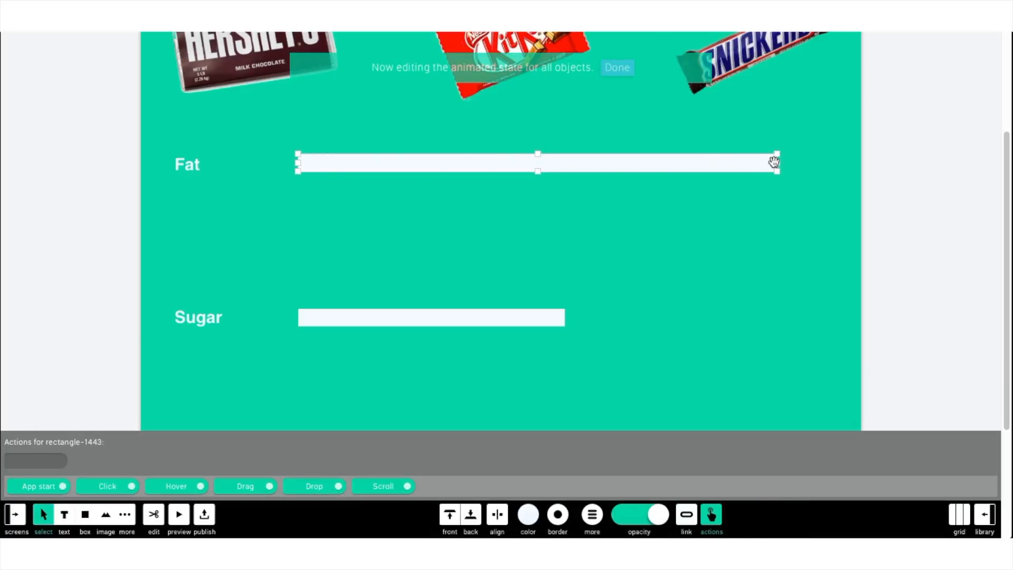